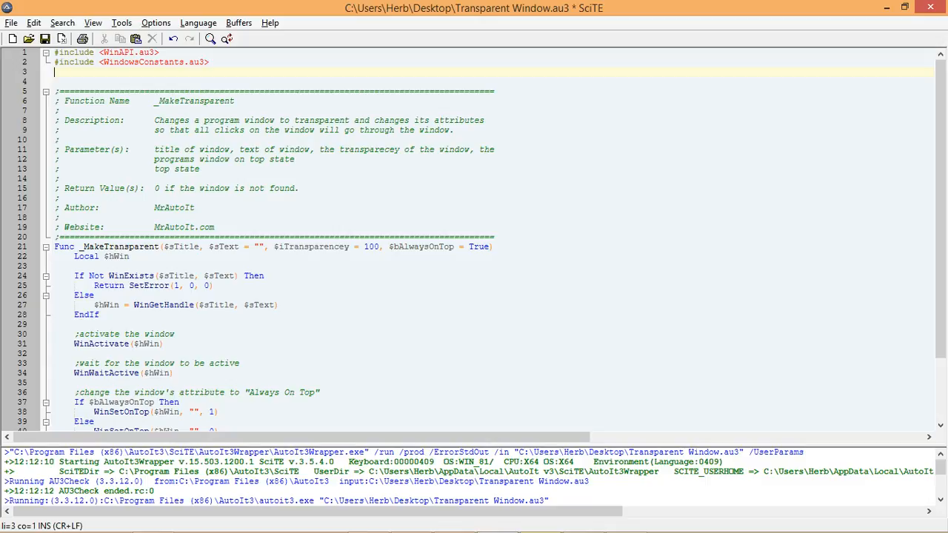
{"action": "type", "text": "ru"}
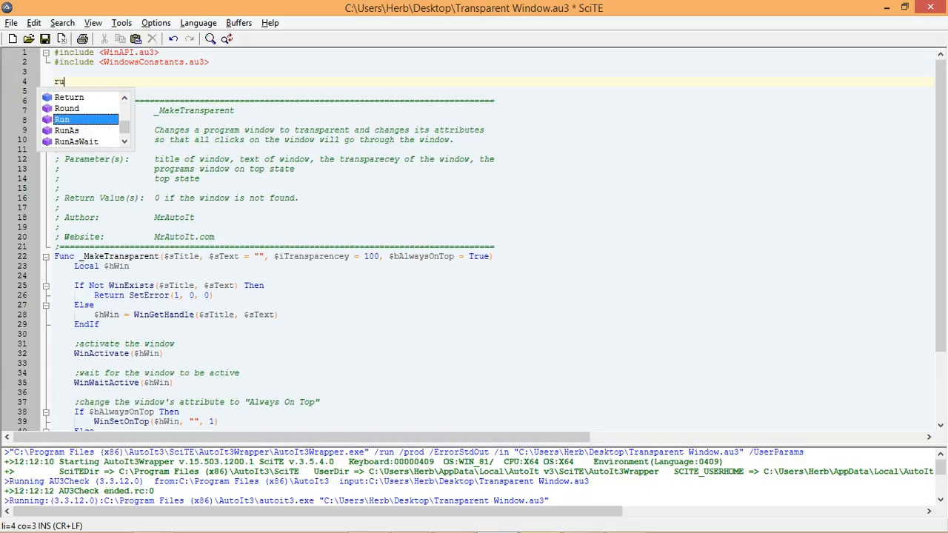
{"action": "type", "text": "Run ("}
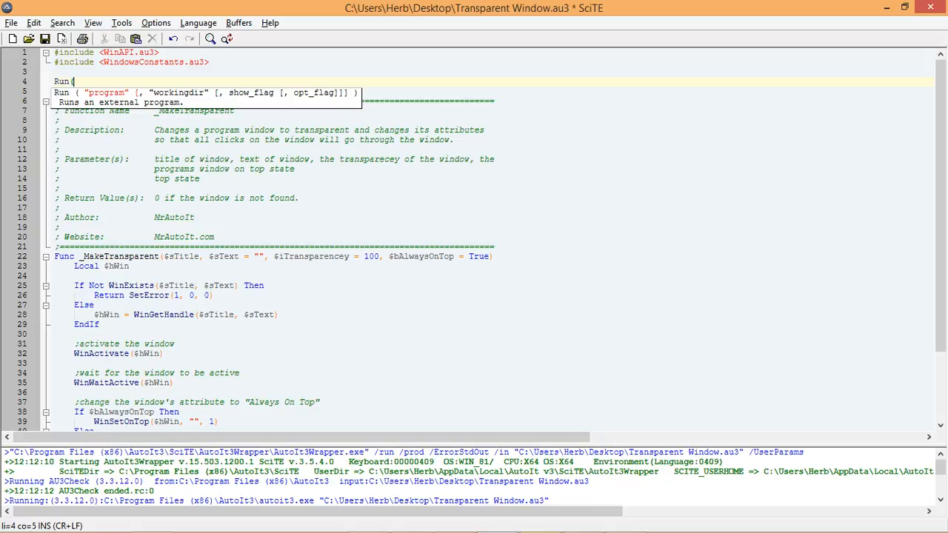
{"action": "type", "text": "\"not"}
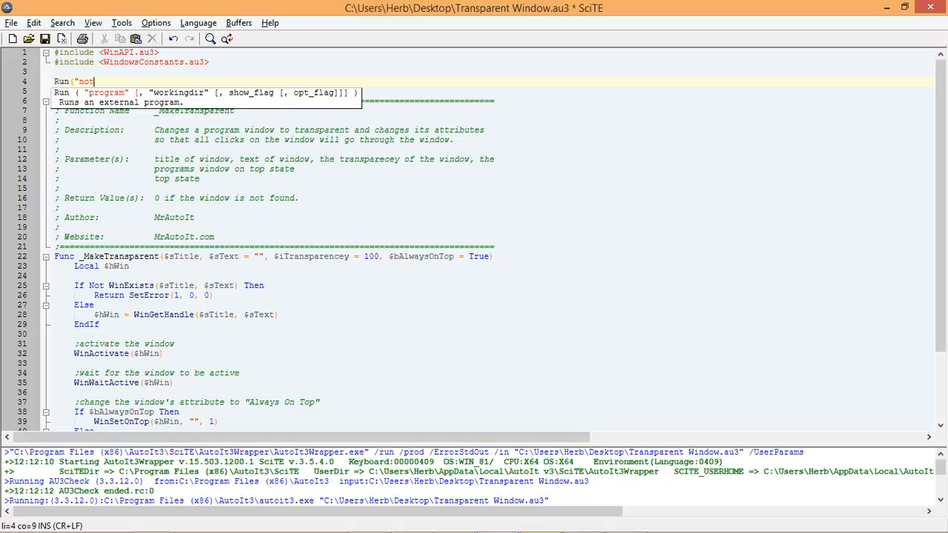
{"action": "type", "text": "epad"}
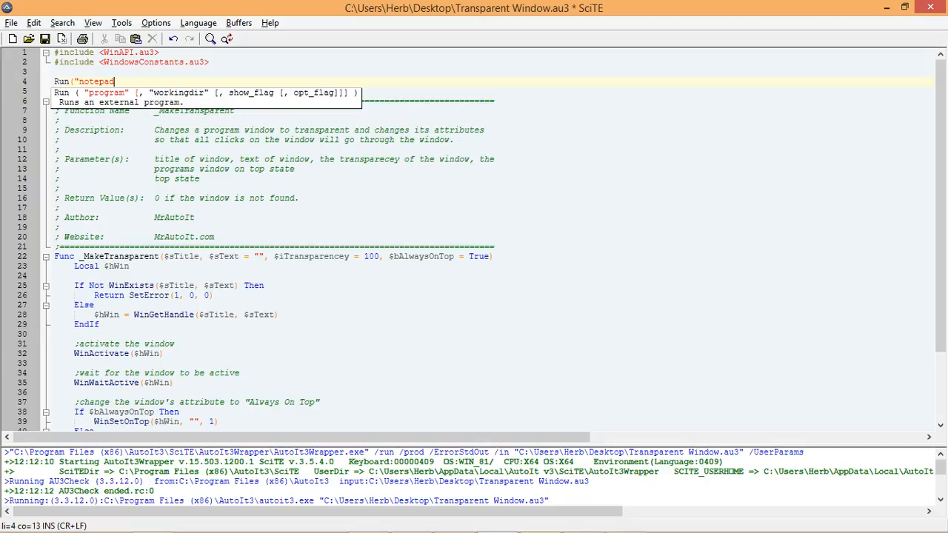
{"action": "type", "text": "\")"}
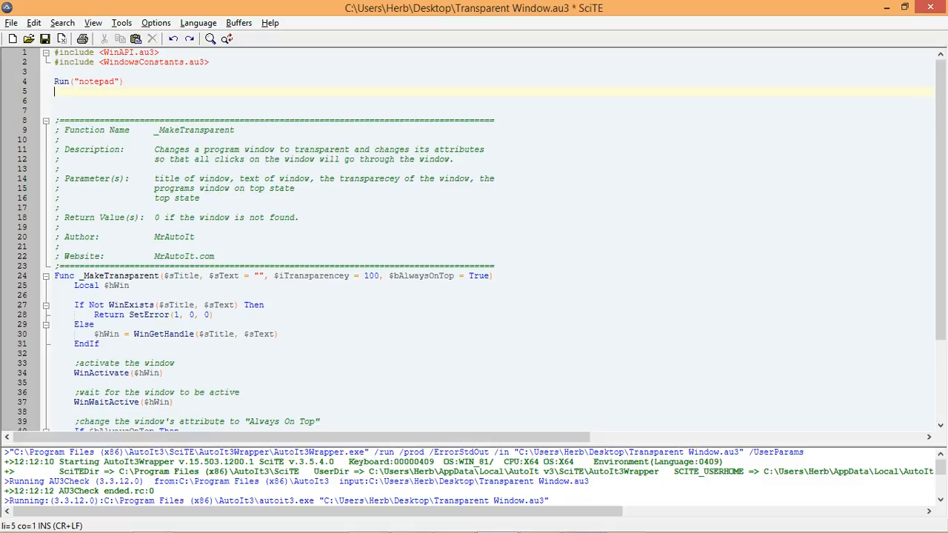
{"action": "type", "text": "w"}
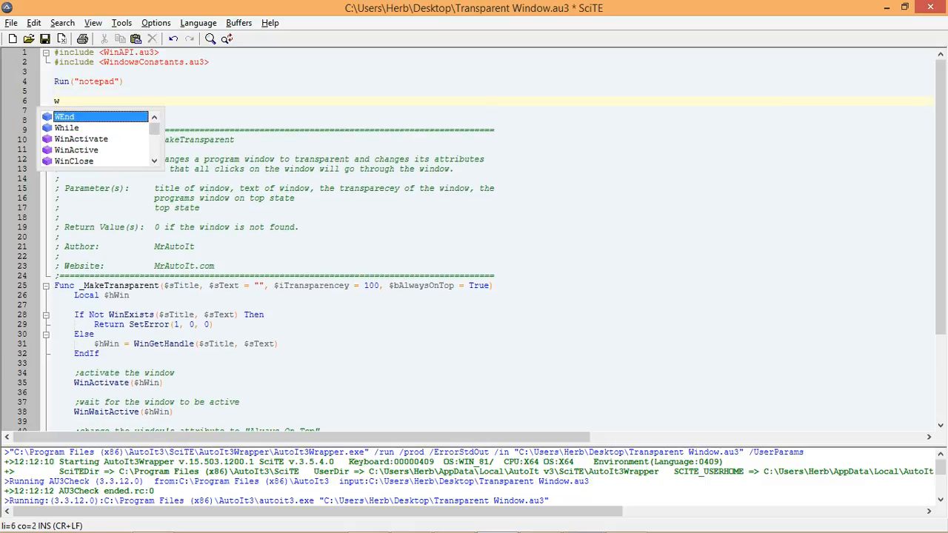
{"action": "type", "text": "inWait"}
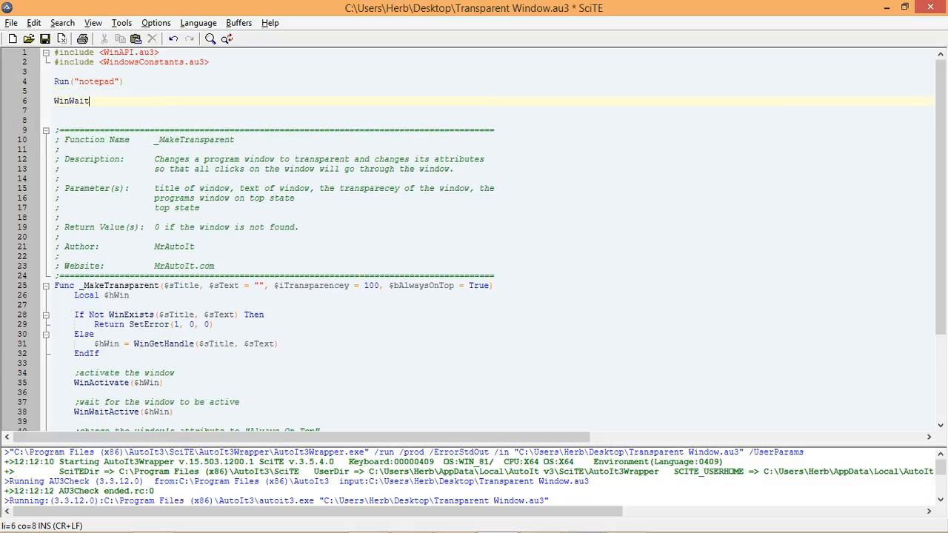
{"action": "type", "text": "(\"Untitled - Notepad"}
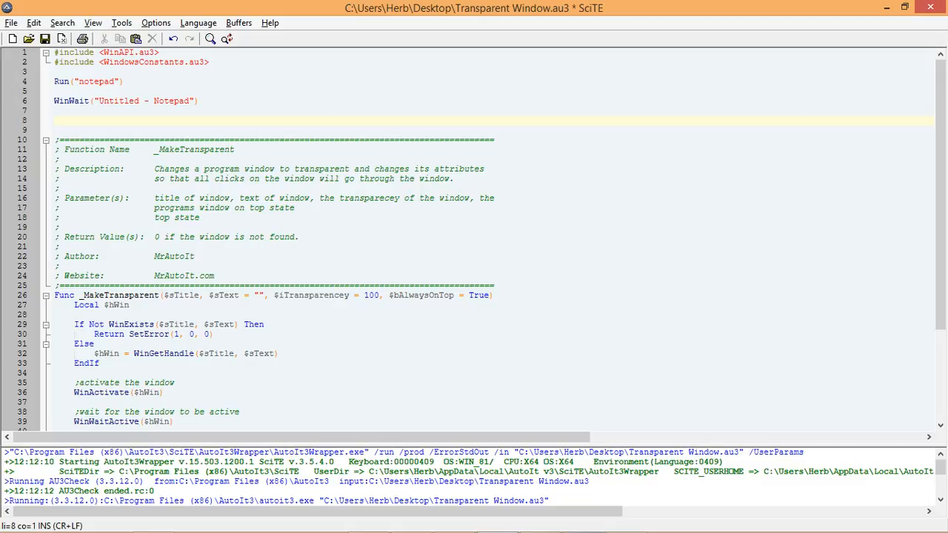
{"action": "type", "text": "_m"}
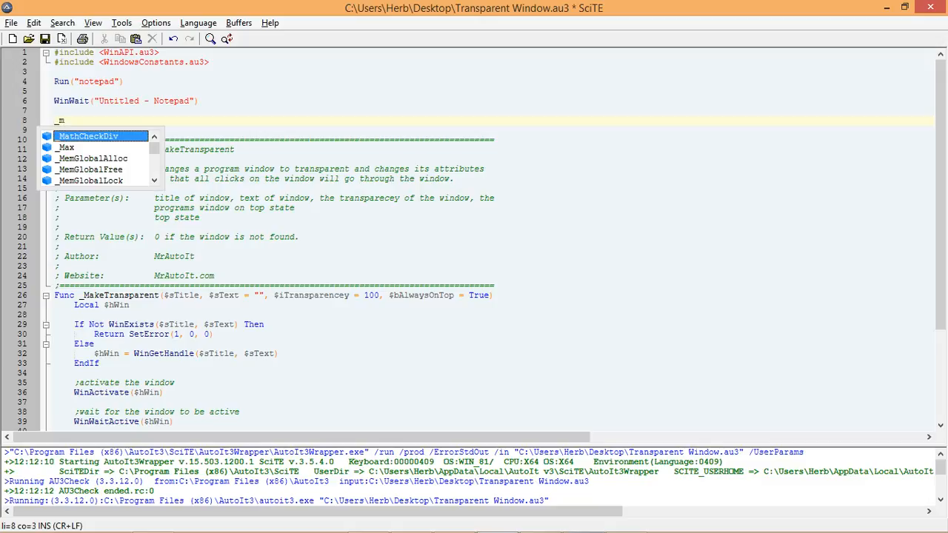
{"action": "type", "text": "_MakeTransparent"}
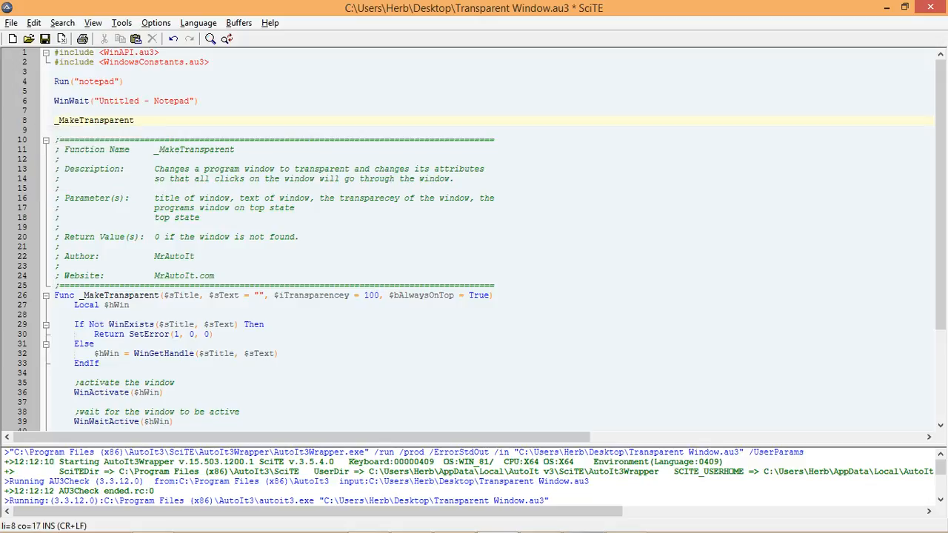
{"action": "type", "text": "(\""}
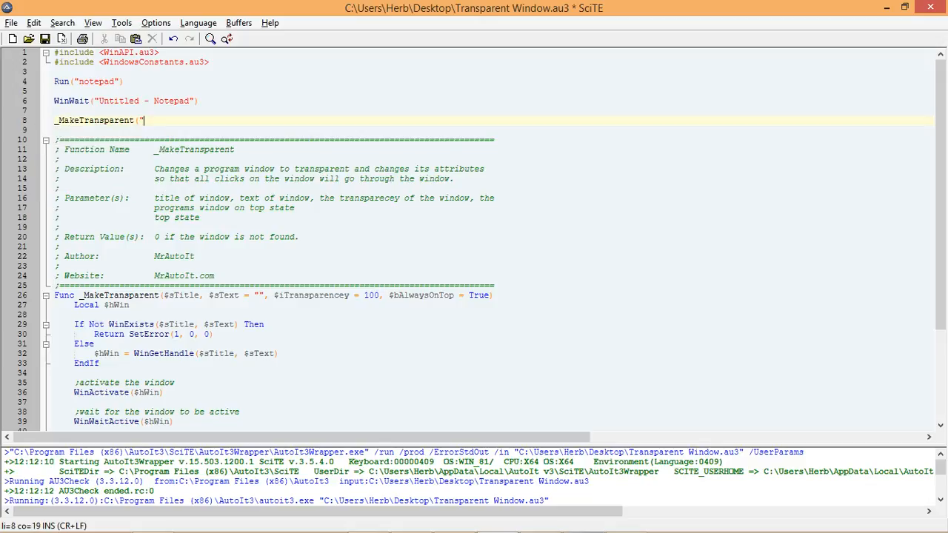
{"action": "type", "text": "Untitled - Notepad"}
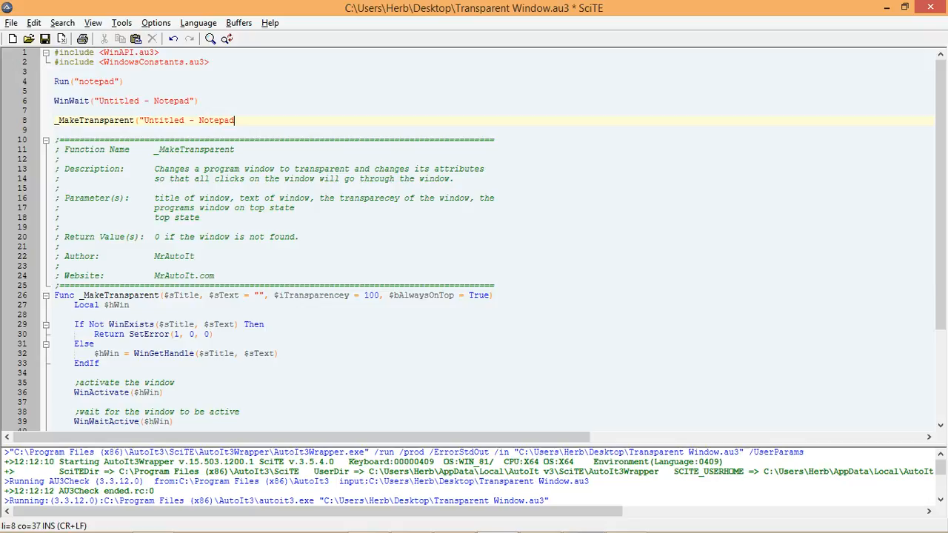
{"action": "type", "text": "\")"}
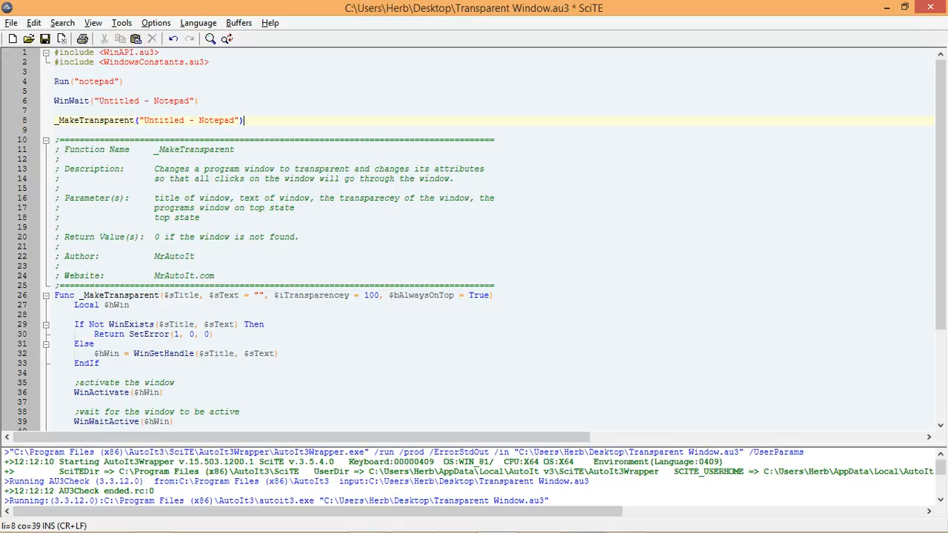